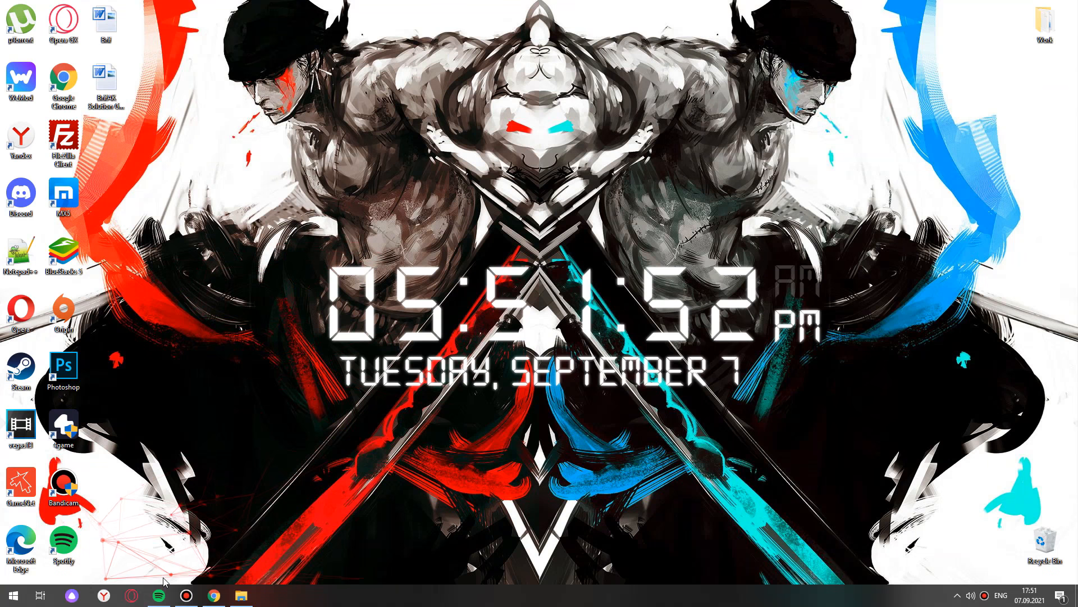
- Reach the Custom Resolution Utility article on bittention.com from the Software section in Chrome
{"action": "left_click", "coordinate": [214, 596]}
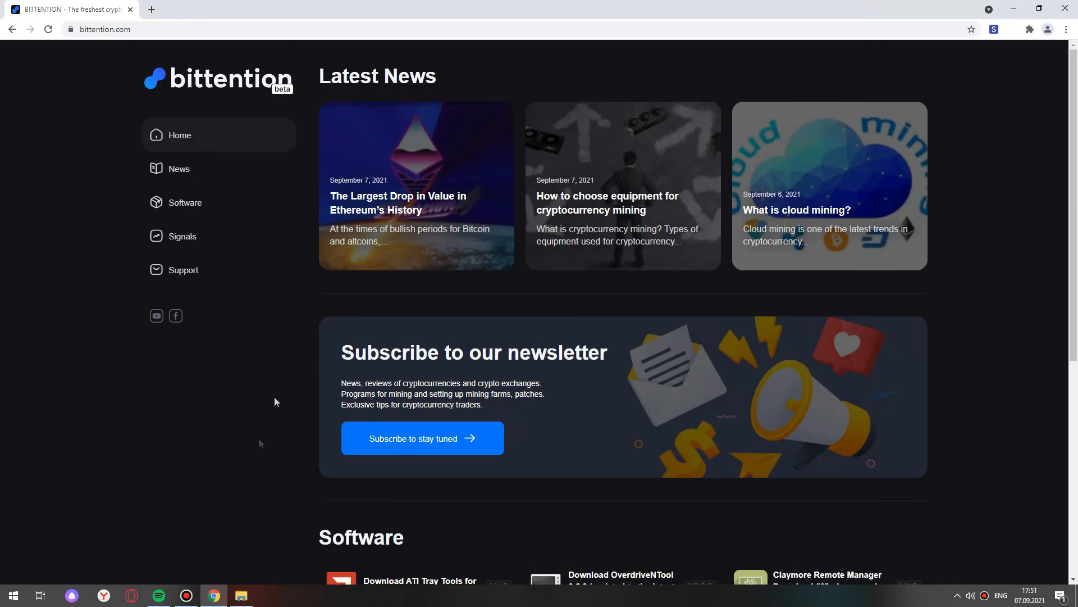
{"action": "left_click", "coordinate": [185, 202]}
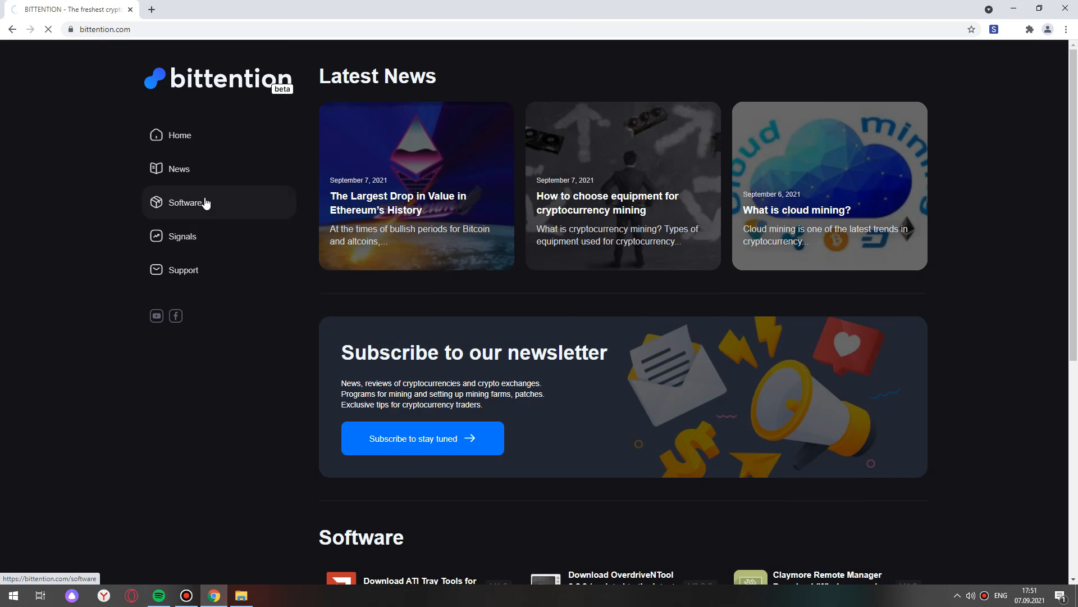
{"action": "left_click", "coordinate": [185, 203]}
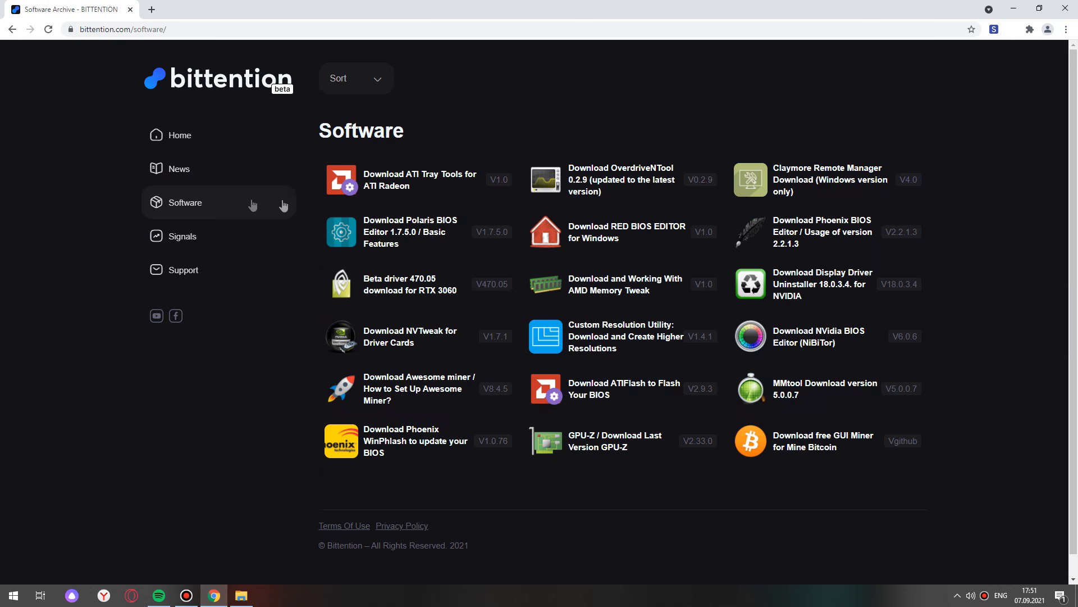
{"action": "mouse_move", "coordinate": [598, 341]}
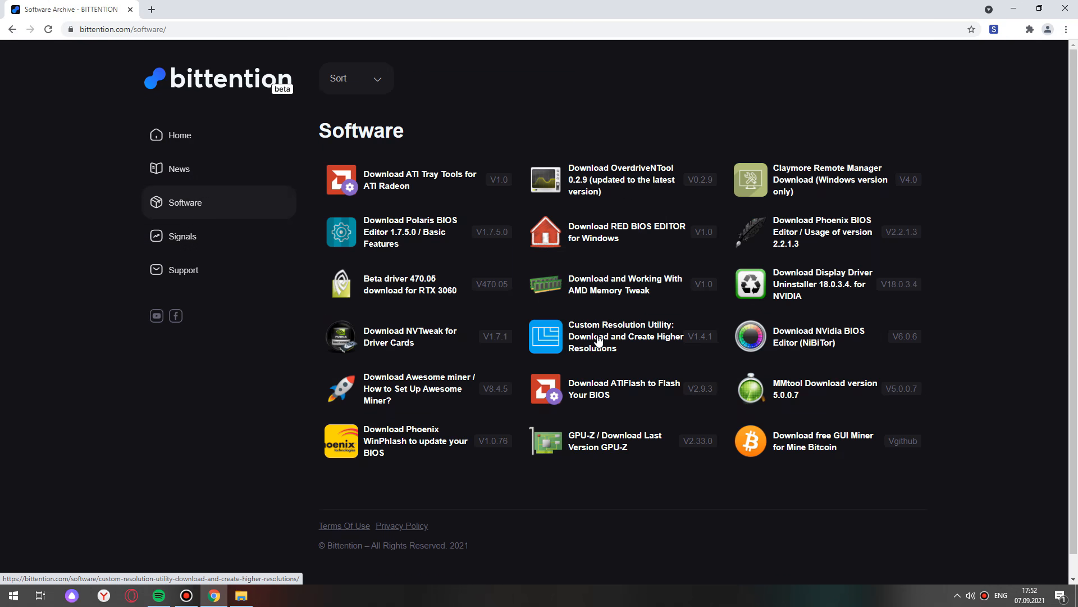
{"action": "left_click", "coordinate": [620, 336]}
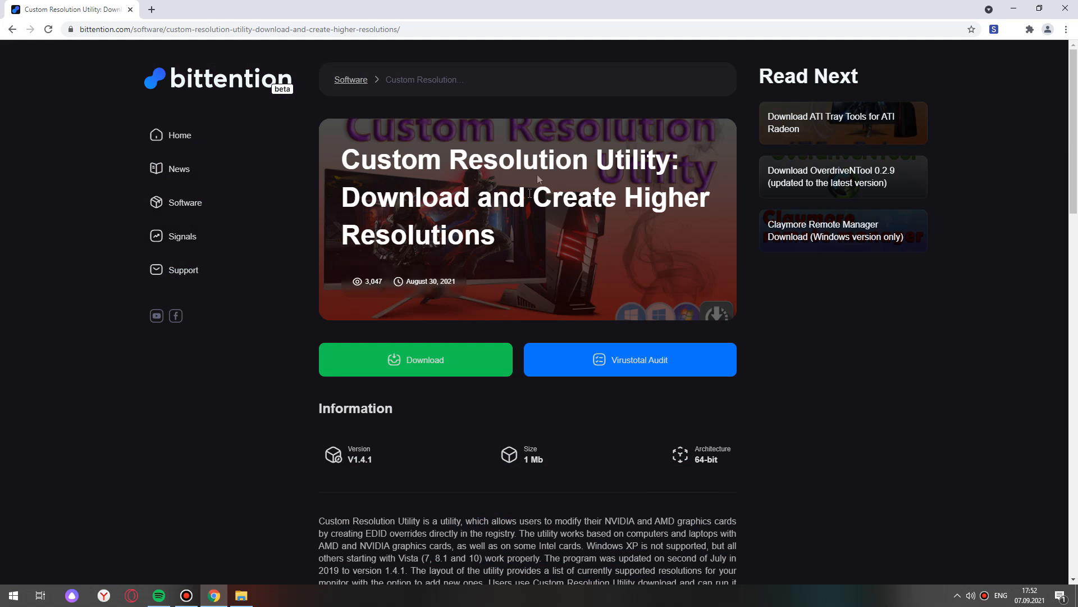
- Download CRU.zip from MEGA and open the downloaded archive
{"action": "left_click", "coordinate": [416, 359]}
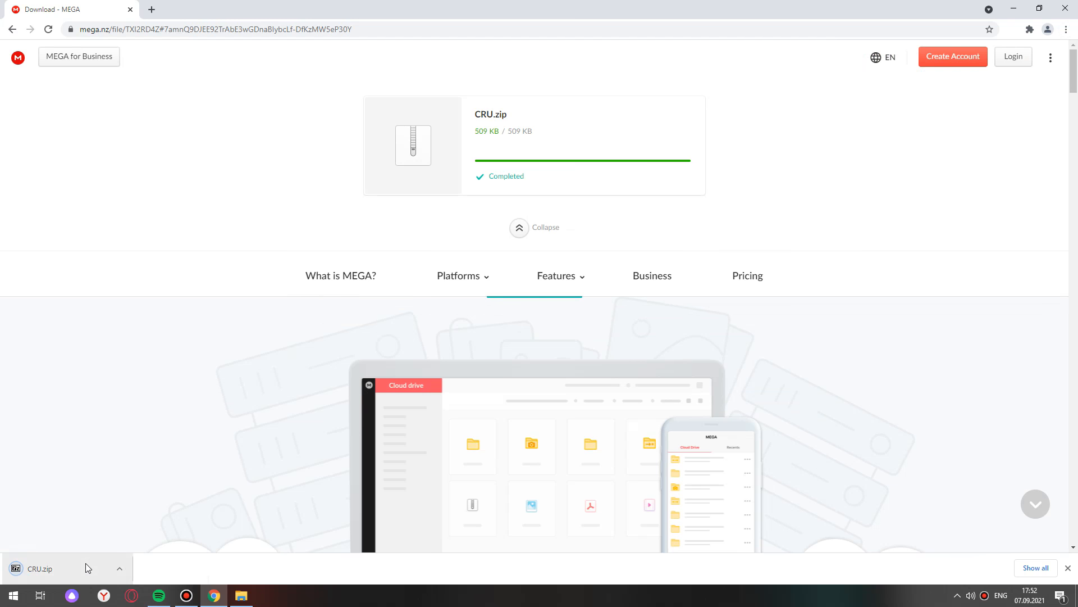
{"action": "left_click", "coordinate": [40, 569]}
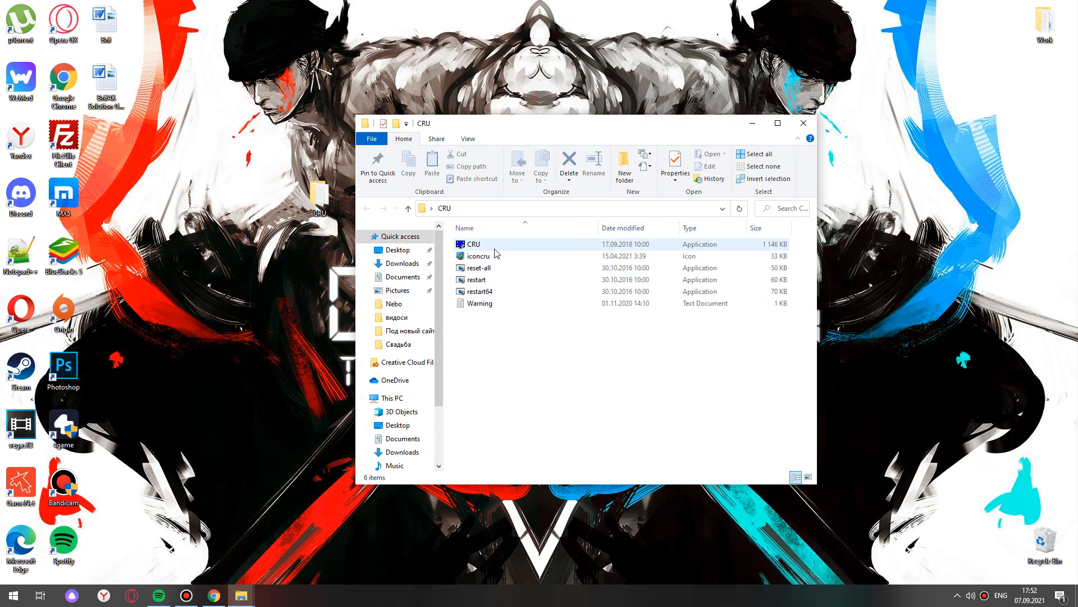
{"action": "mouse_move", "coordinate": [479, 256]}
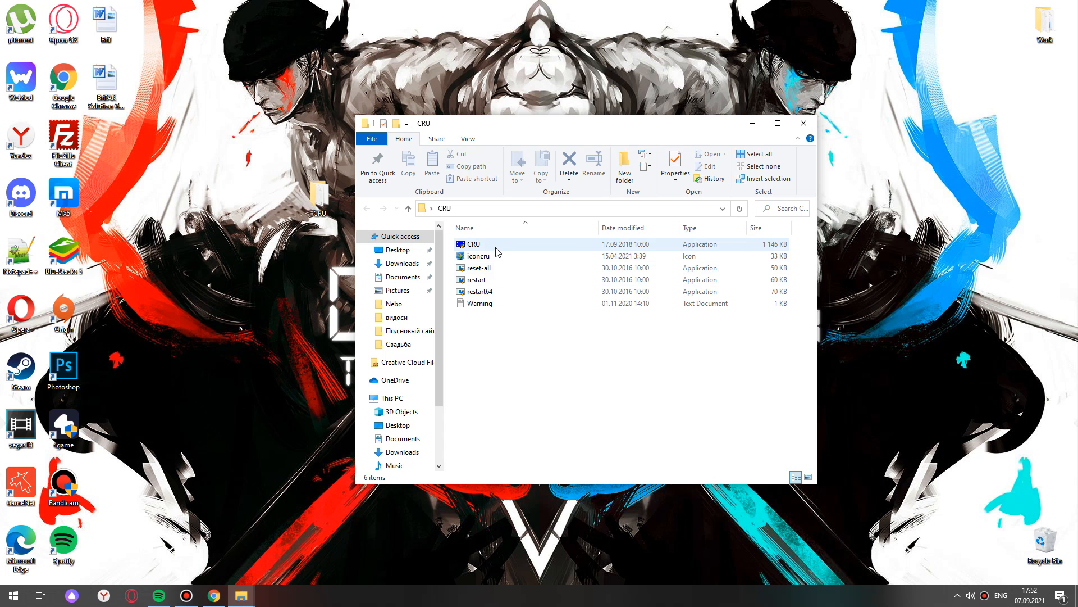
{"action": "mouse_move", "coordinate": [496, 251]}
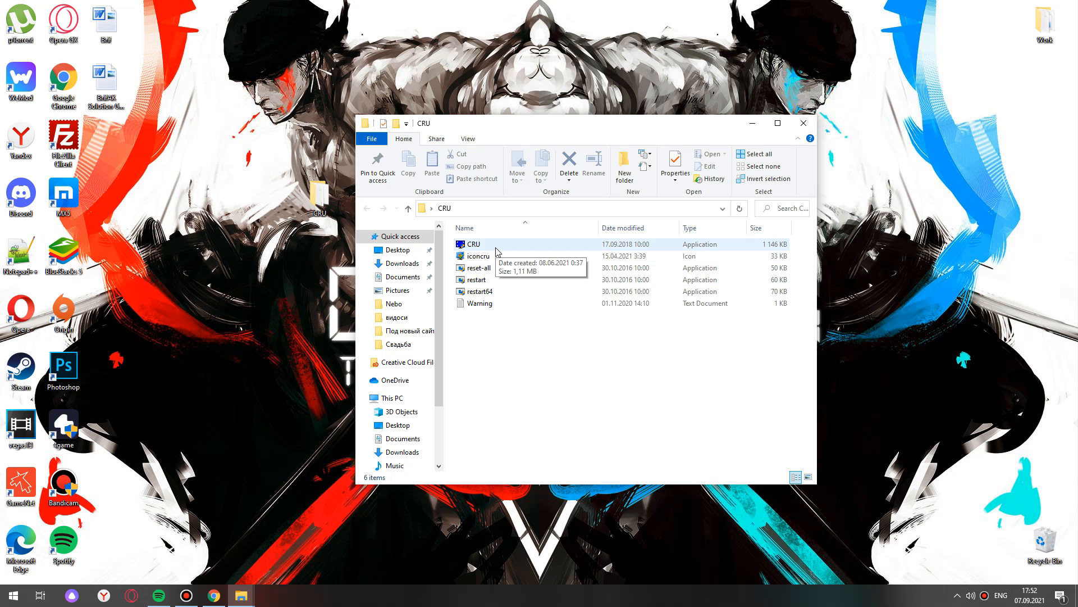
- Run the CRU application from the extracted CRU folder
{"action": "left_click", "coordinate": [473, 244]}
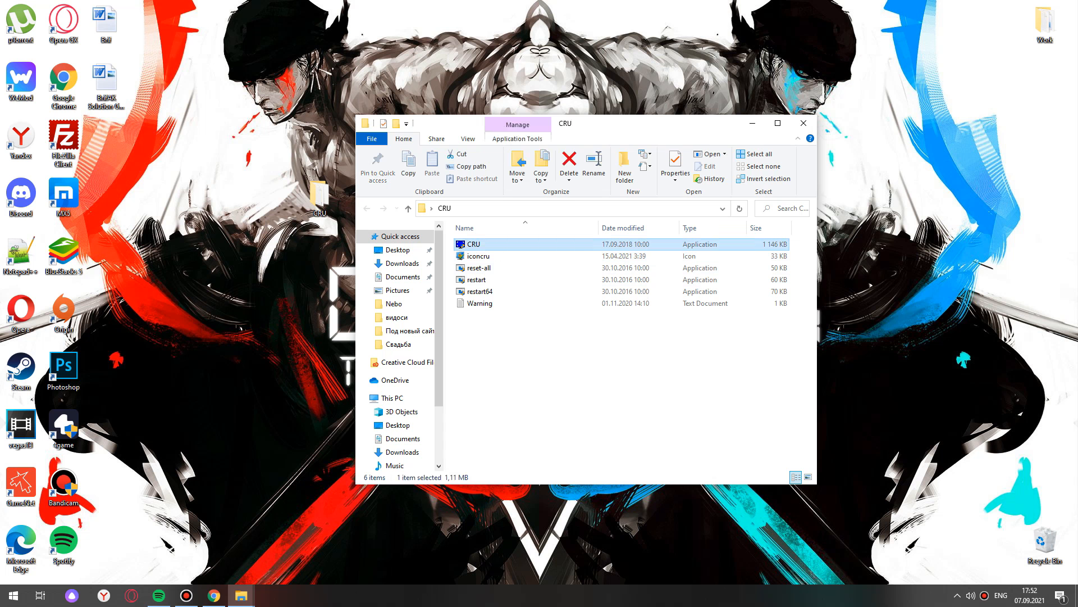
{"action": "double_click", "coordinate": [474, 244]}
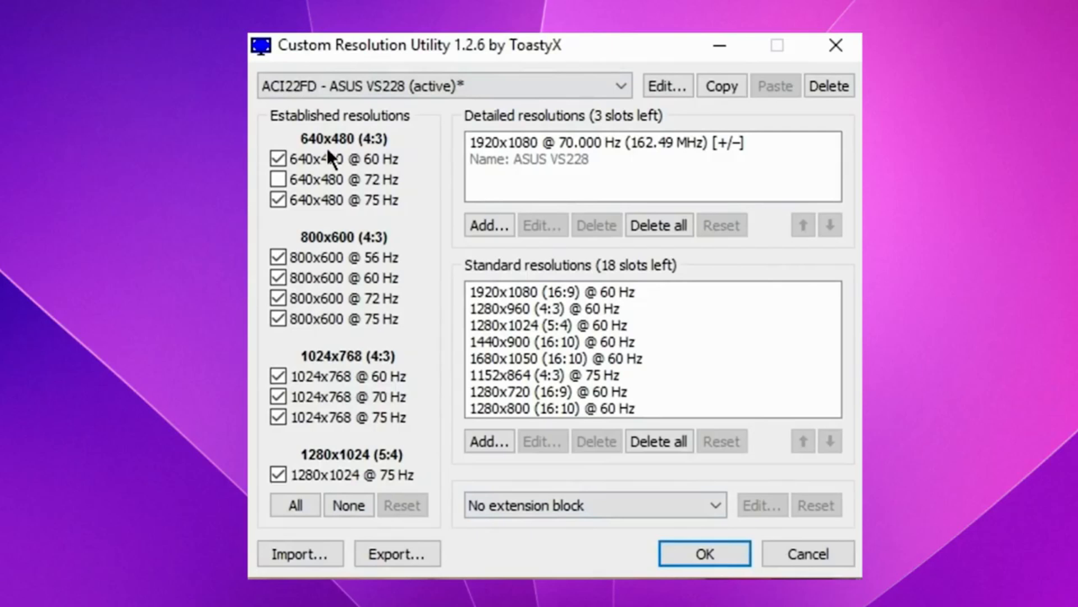
{"action": "mouse_move", "coordinate": [331, 213]}
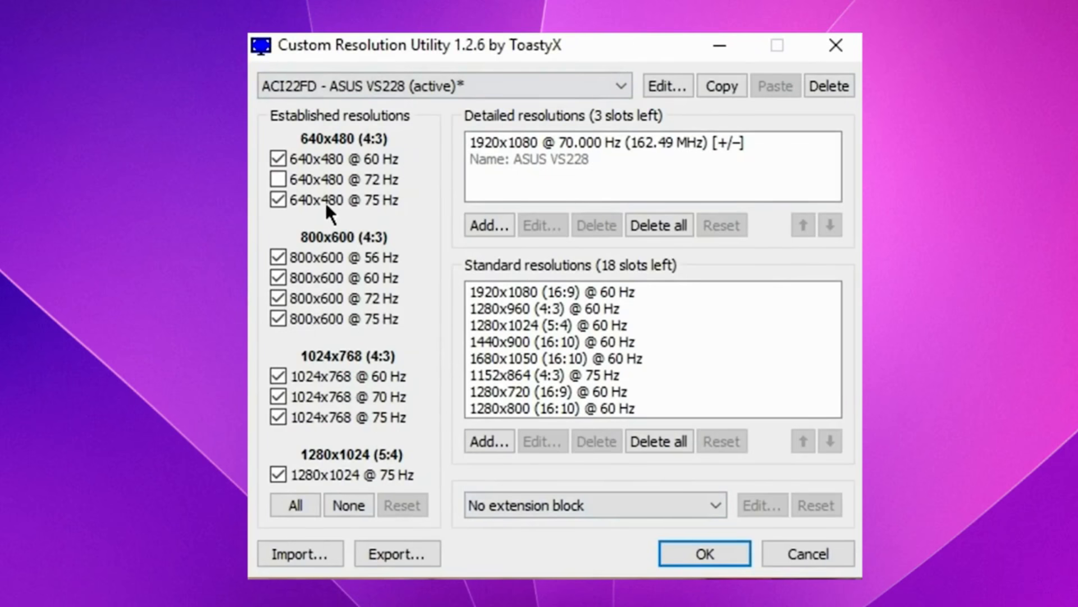
{"action": "mouse_move", "coordinate": [333, 373]}
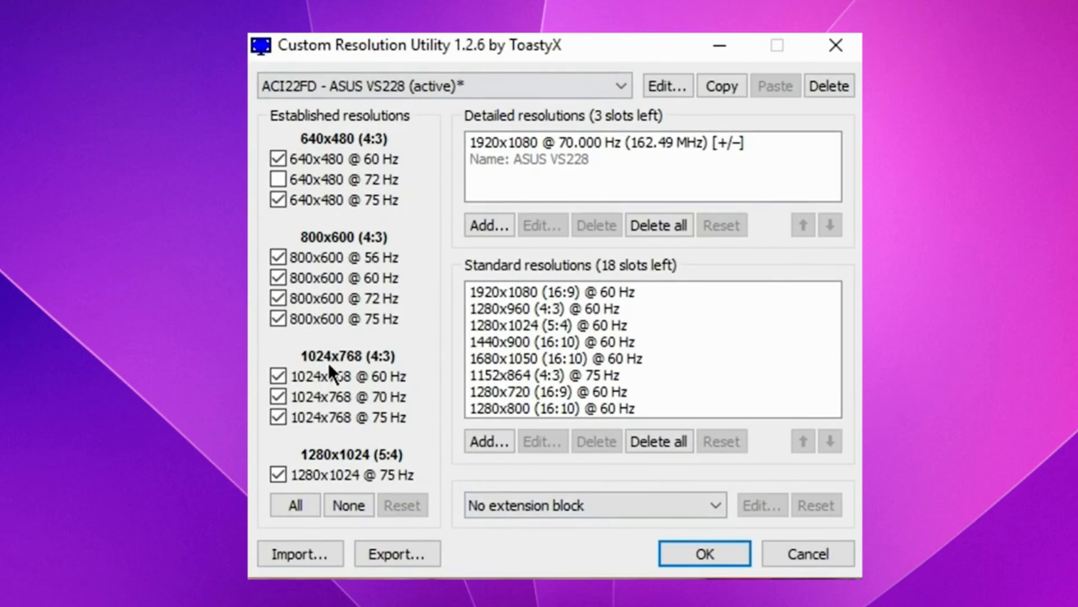
{"action": "mouse_move", "coordinate": [333, 460]}
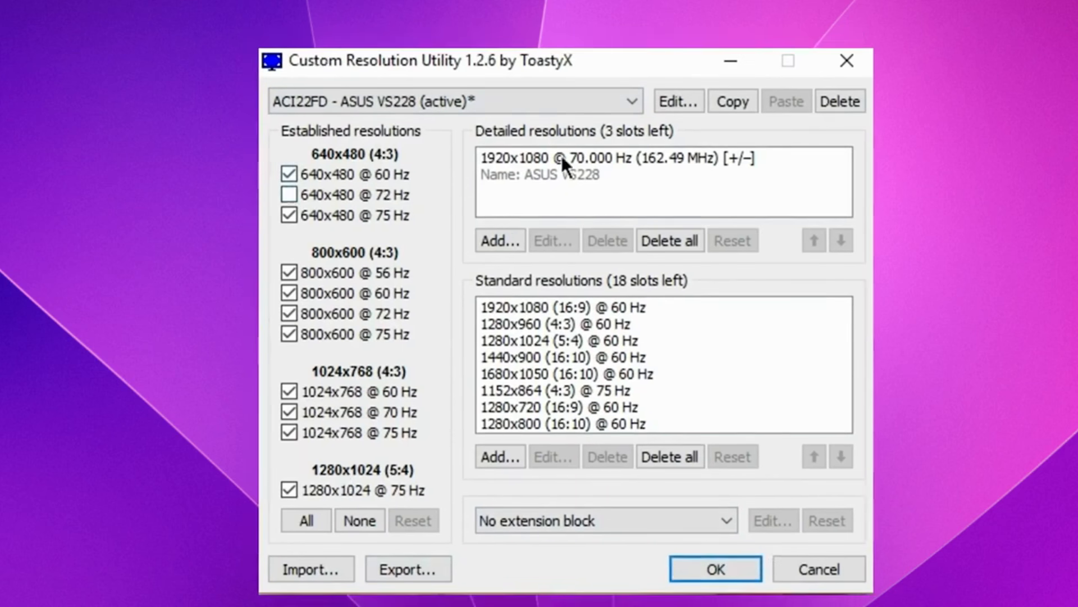
{"action": "left_click", "coordinate": [542, 174]}
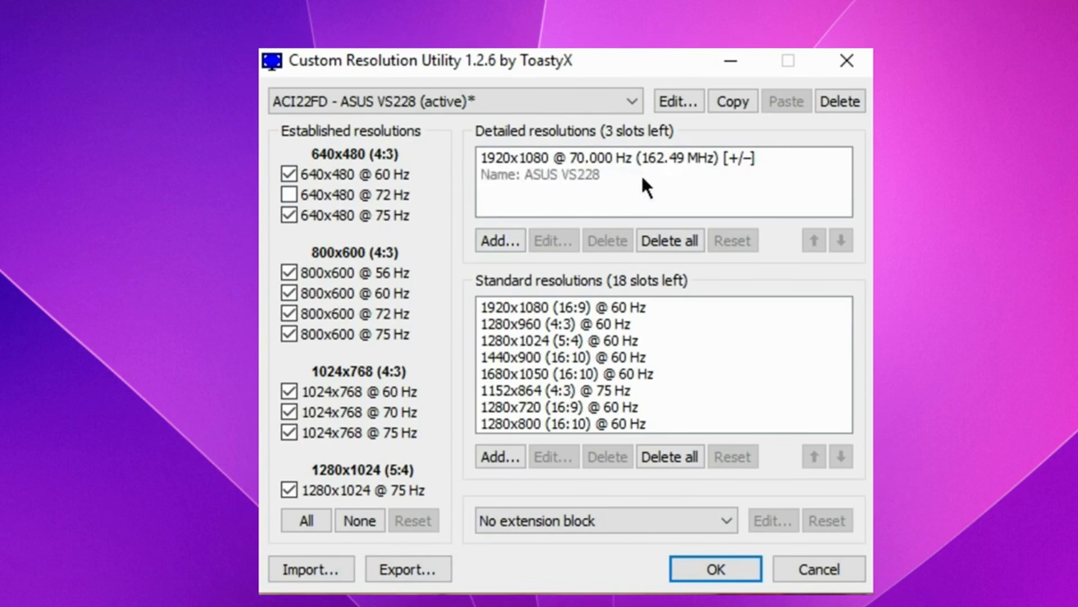
{"action": "left_click", "coordinate": [612, 157]}
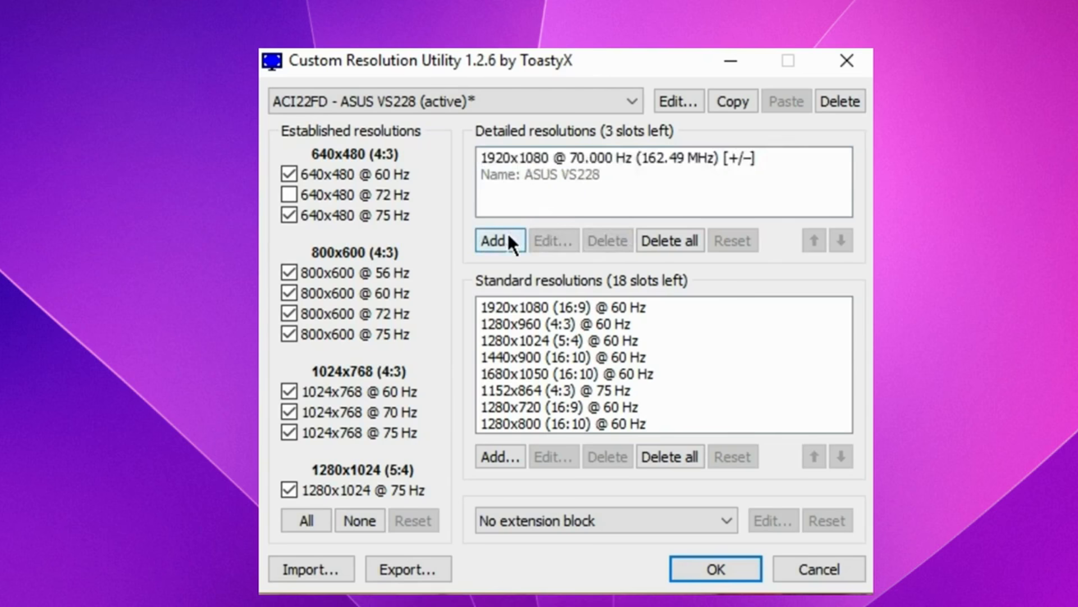
- Add a 1920x1080 detailed resolution with Automatic - LCD standard timing, entering a 70 refresh rate
{"action": "left_click", "coordinate": [495, 240]}
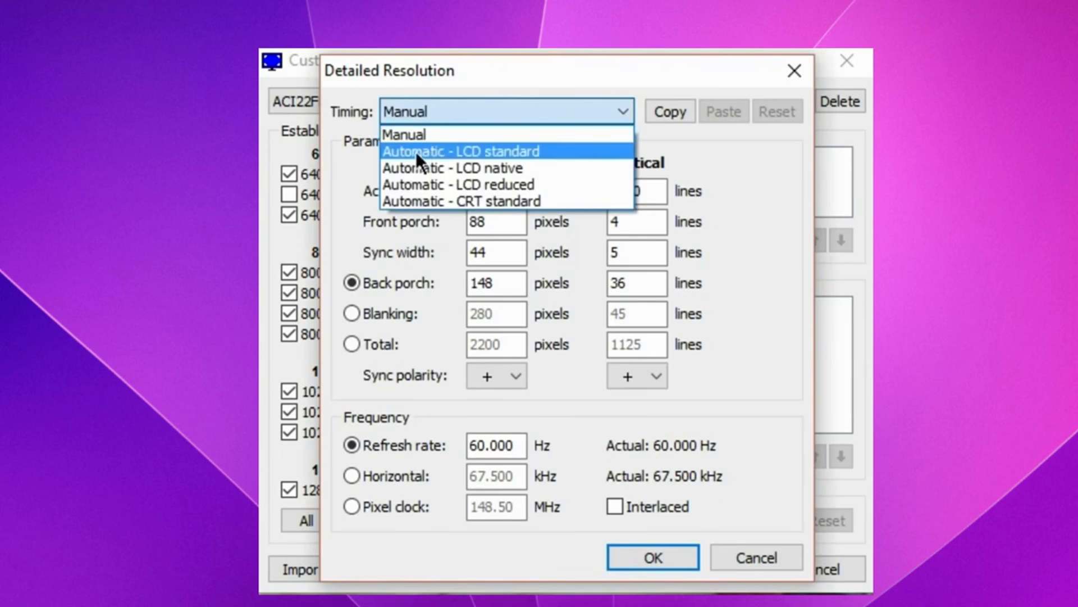
{"action": "left_click", "coordinate": [461, 150]}
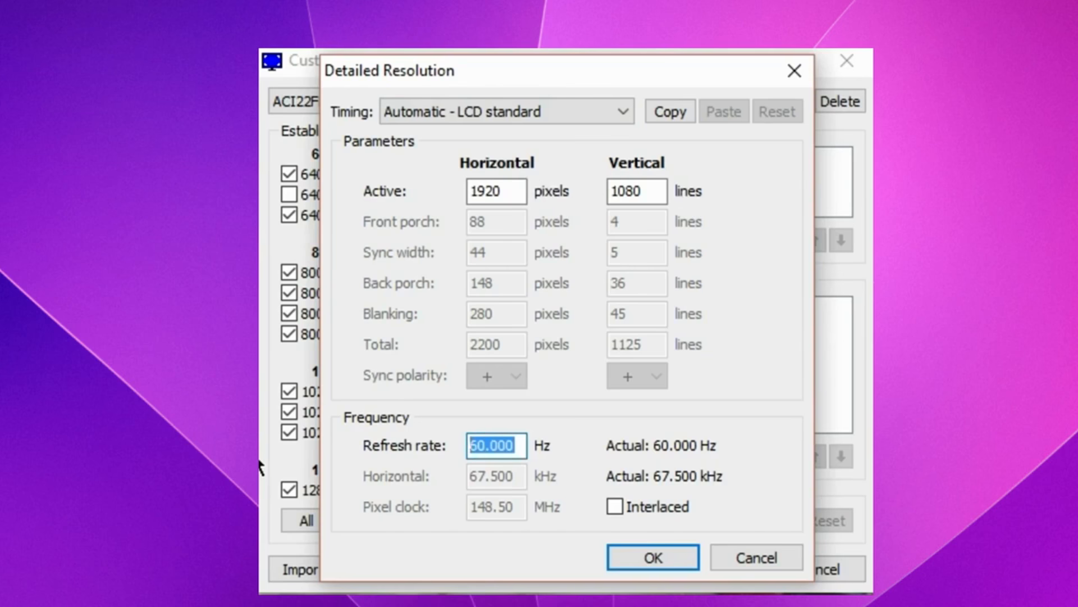
{"action": "type", "text": "70"}
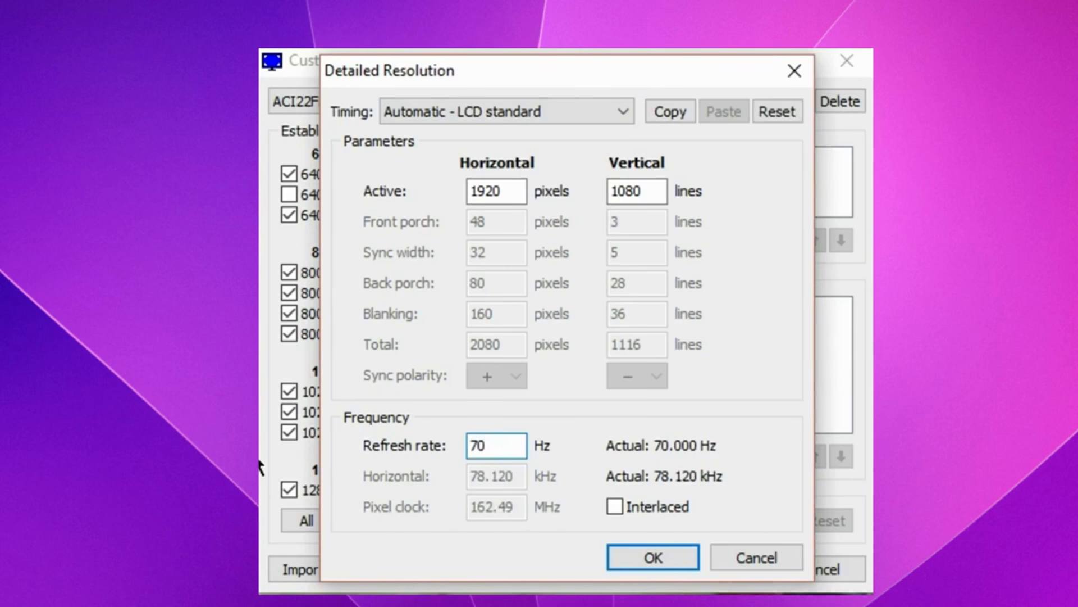
{"action": "left_click", "coordinate": [651, 557]}
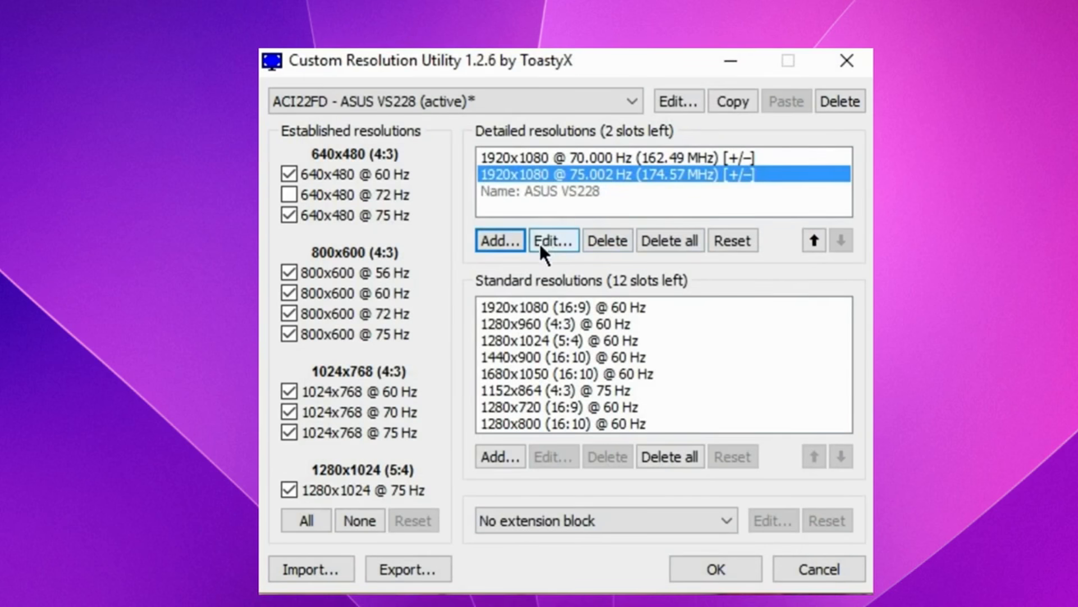
- Add 65 Hz and 80 Hz detailed resolutions, filling all slots, then save and exit CRU
{"action": "left_click", "coordinate": [553, 240]}
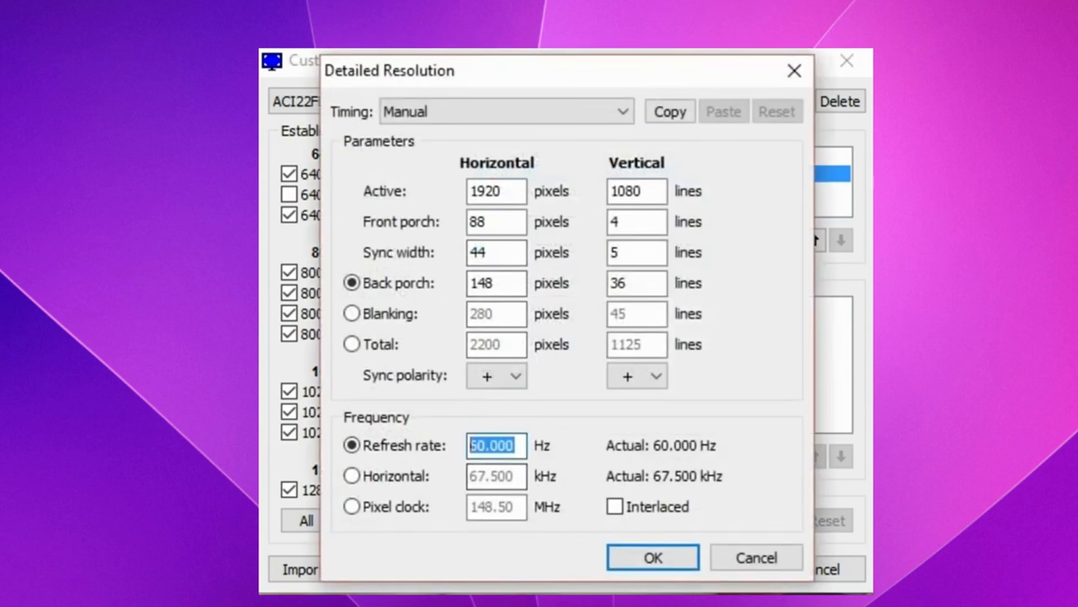
{"action": "type", "text": "65"}
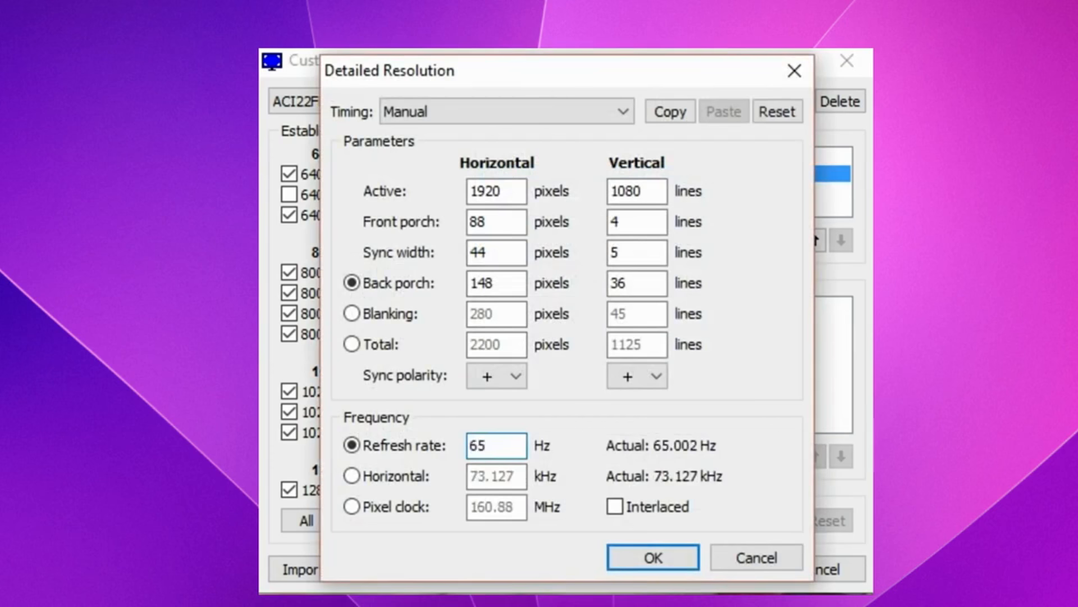
{"action": "left_click", "coordinate": [651, 557]}
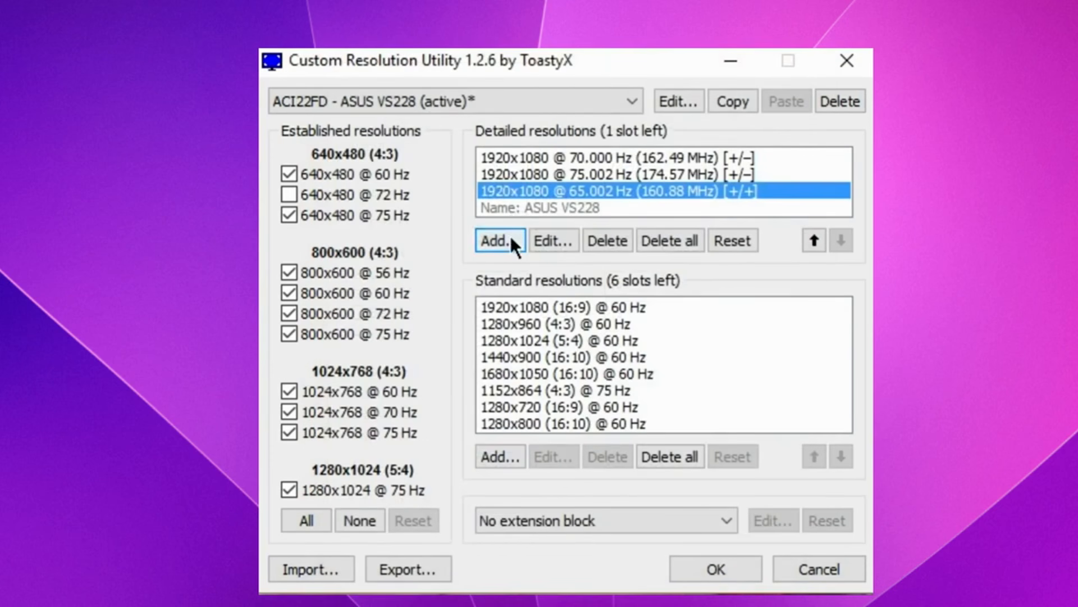
{"action": "left_click", "coordinate": [499, 240]}
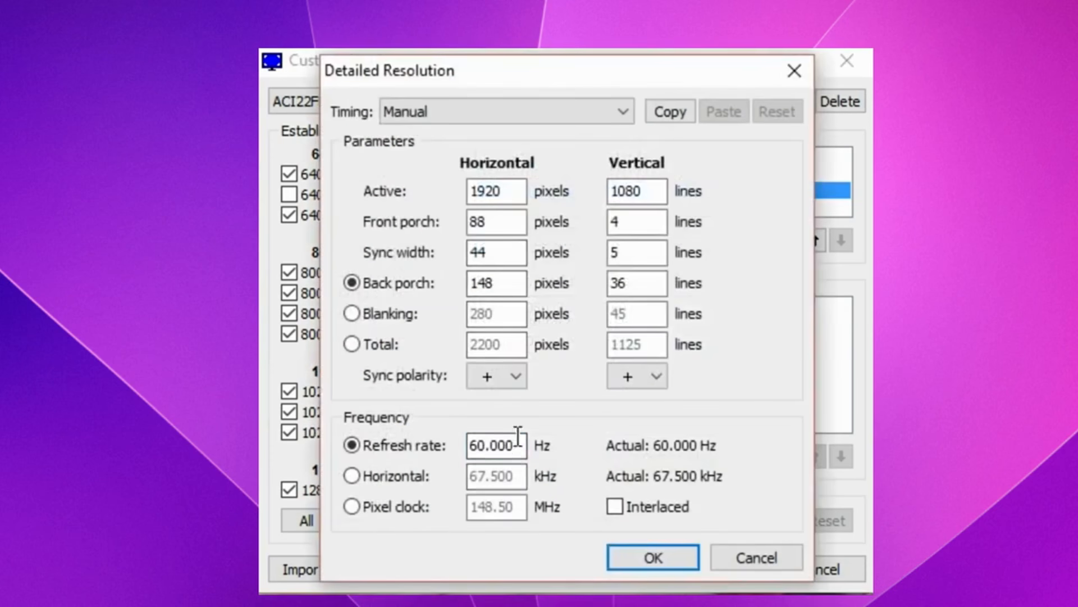
{"action": "left_click", "coordinate": [652, 557]}
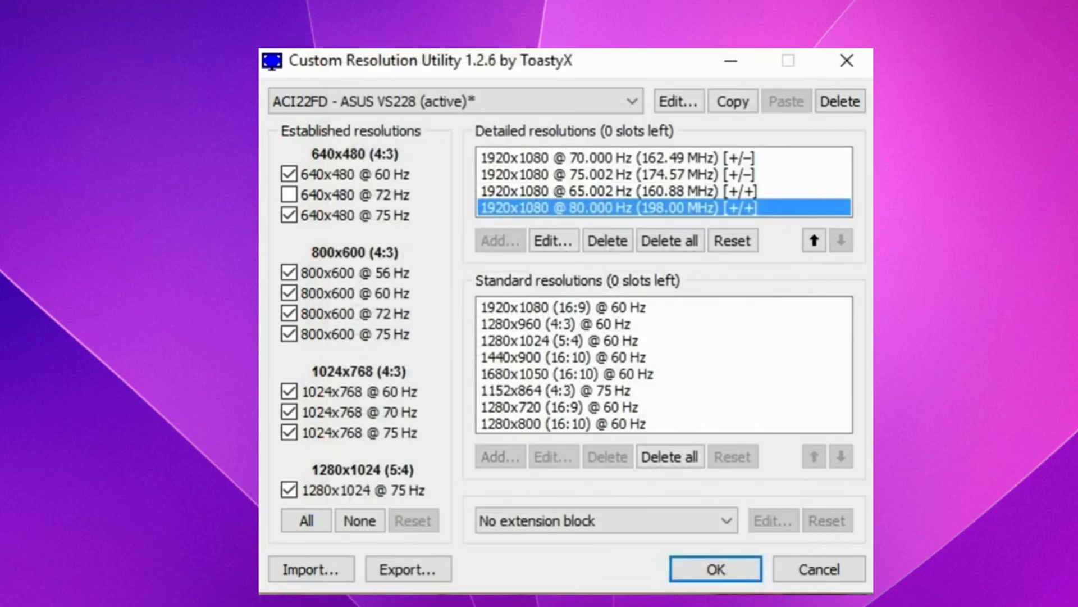
{"action": "mouse_move", "coordinate": [632, 167]}
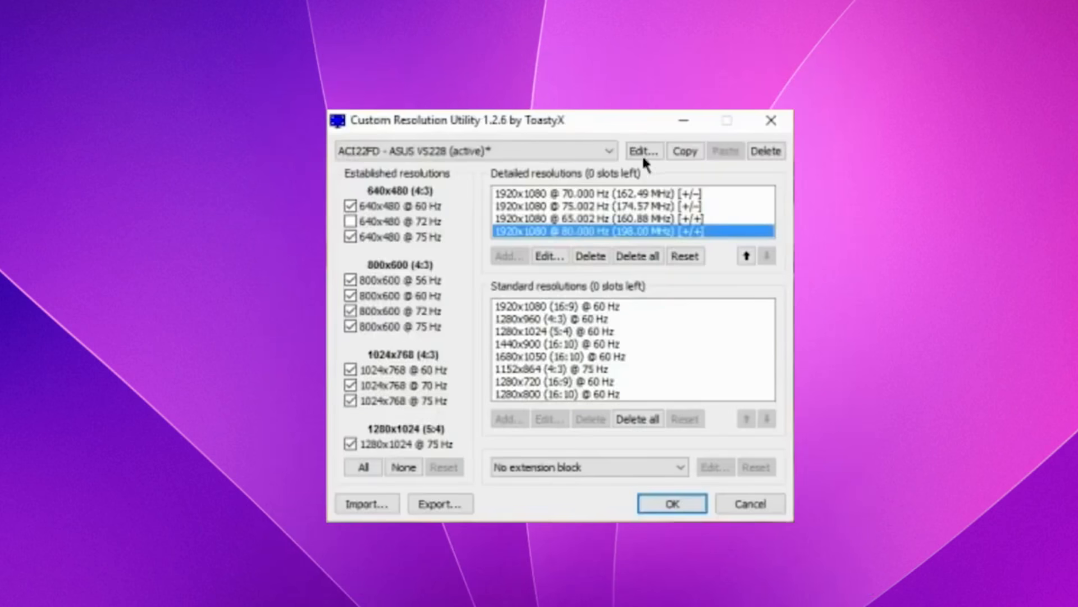
{"action": "mouse_move", "coordinate": [554, 198]}
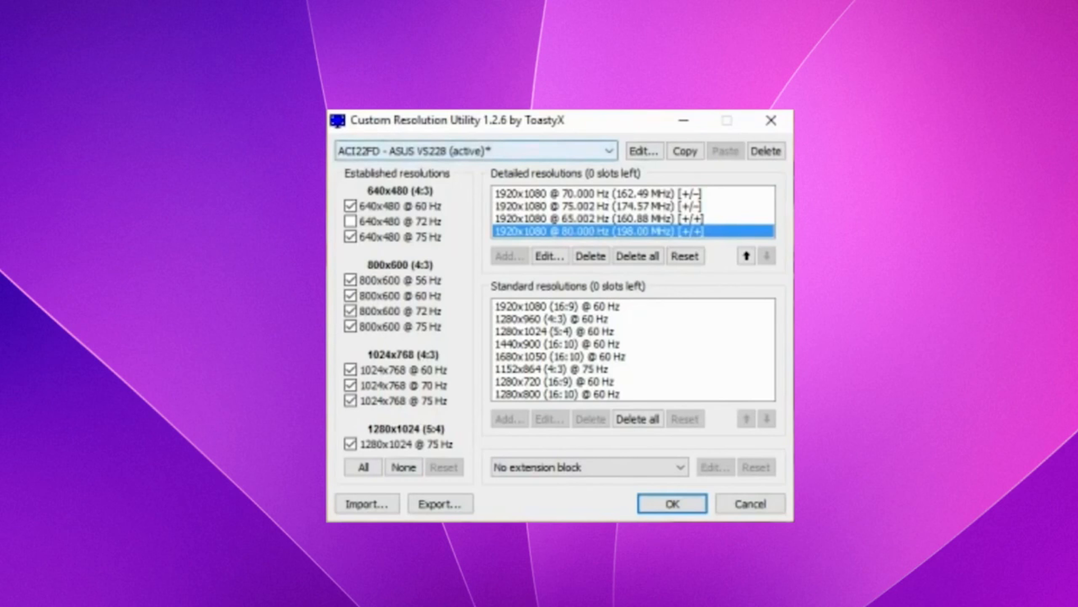
{"action": "left_click", "coordinate": [670, 504]}
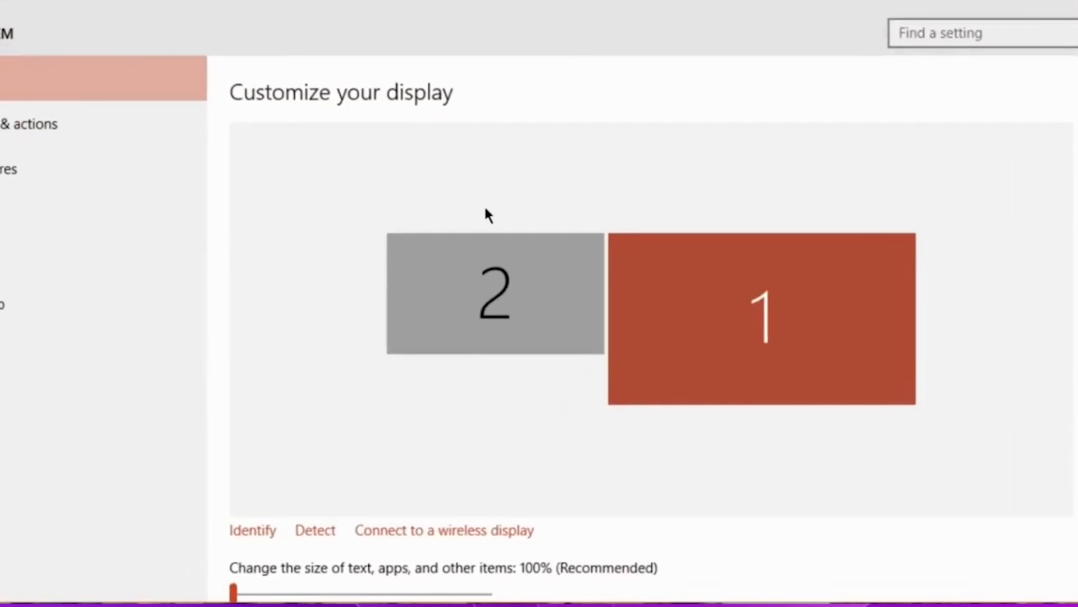
- Reach Display adapter properties through Advanced display settings for the AMD Radeon R9 380 Series
{"action": "scroll", "scroll_direction": "down", "scroll_amount": 3}
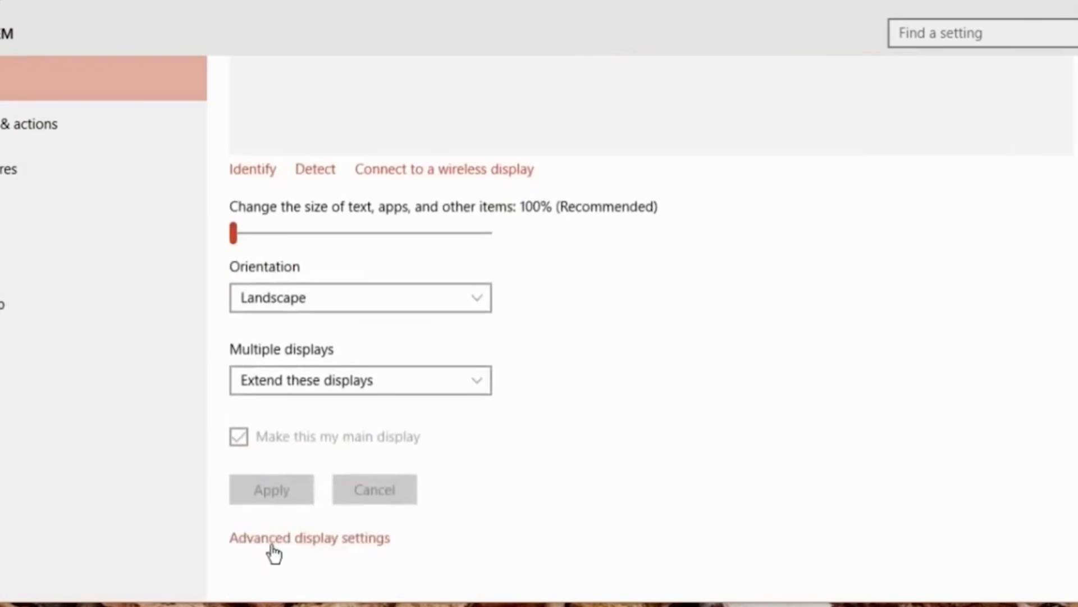
{"action": "left_click", "coordinate": [311, 537]}
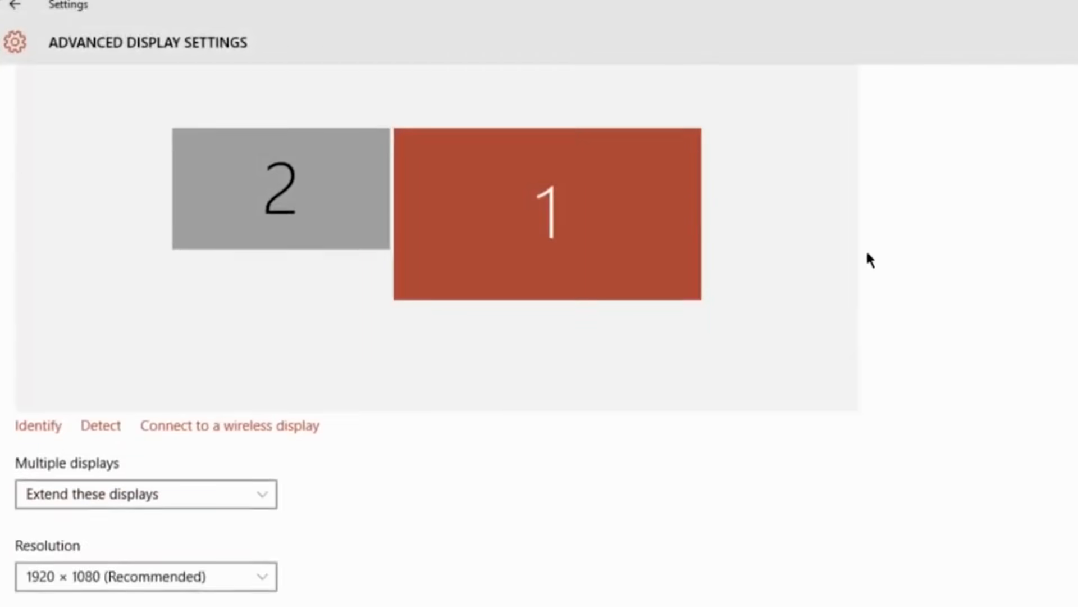
{"action": "scroll", "scroll_direction": "down", "scroll_amount": 3}
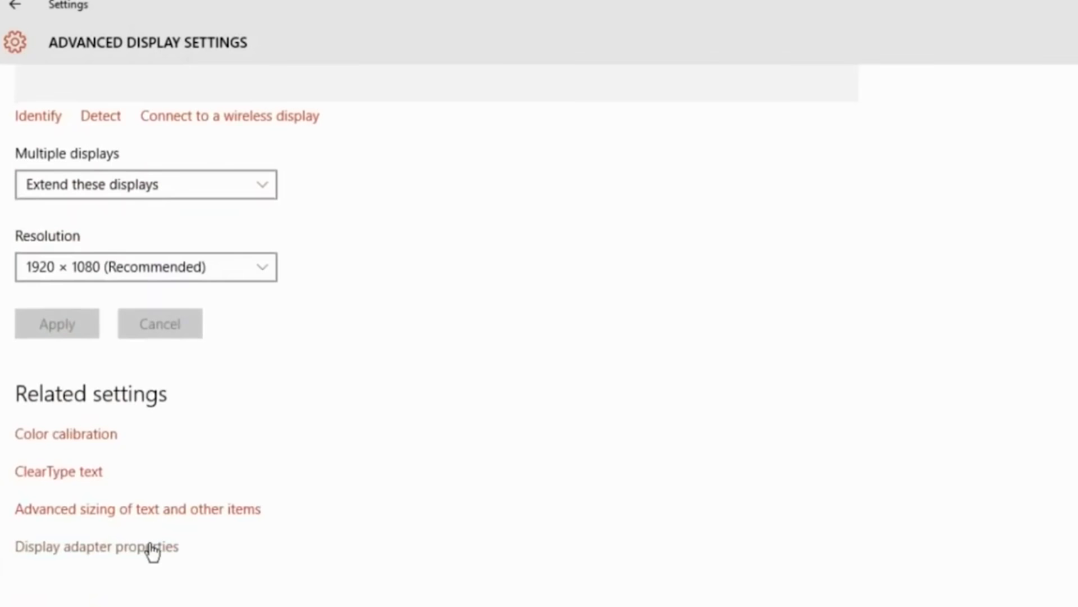
{"action": "left_click", "coordinate": [97, 546]}
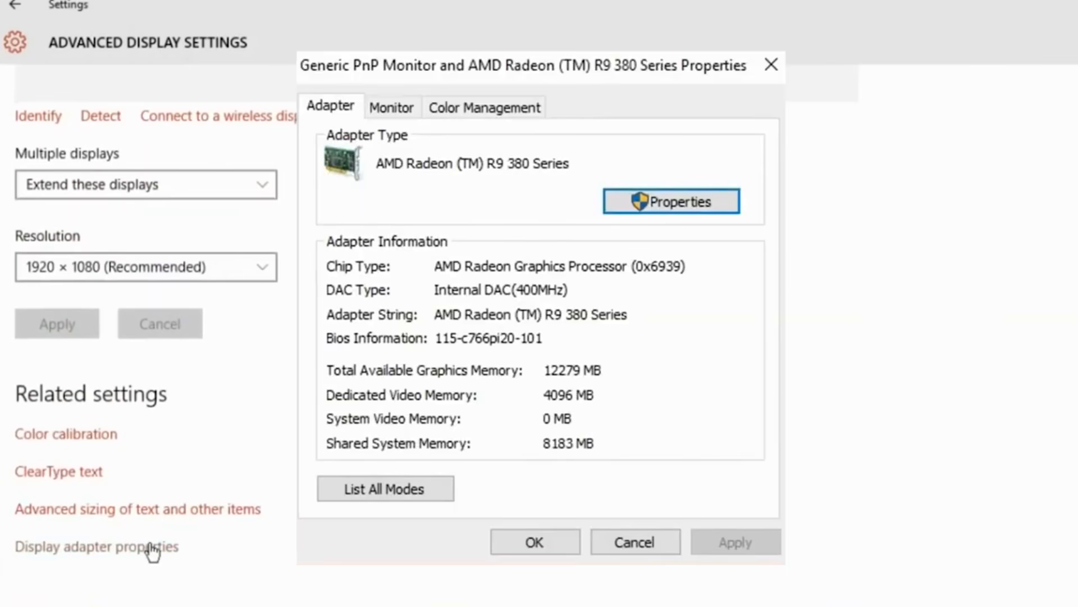
{"action": "mouse_move", "coordinate": [541, 185]}
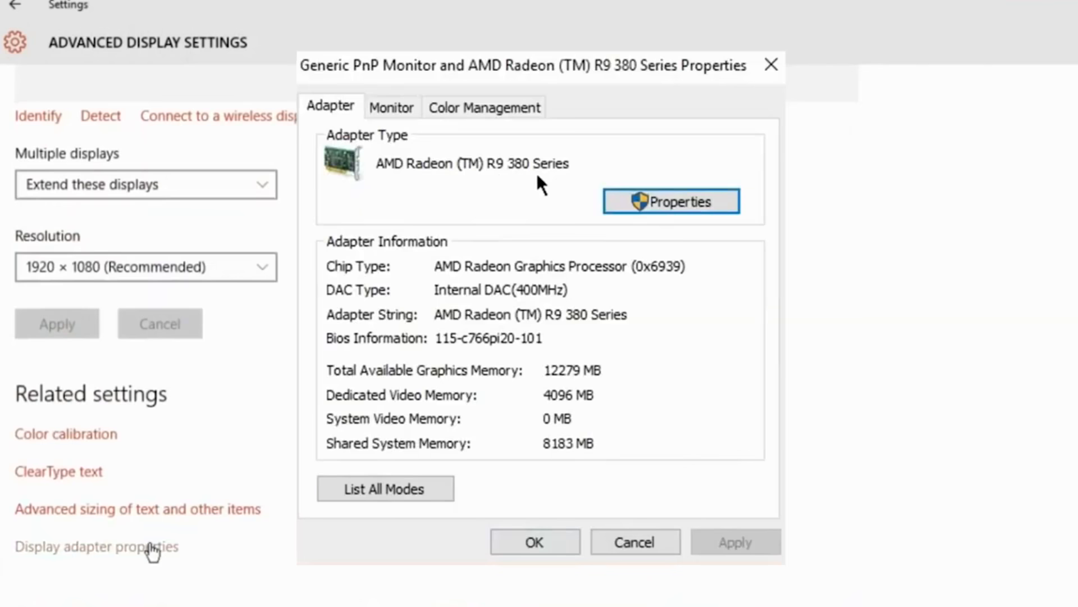
- On the Monitor settings, review the 25-70 Hz refresh rate list and keep 70 Hertz selected
{"action": "left_click", "coordinate": [392, 107]}
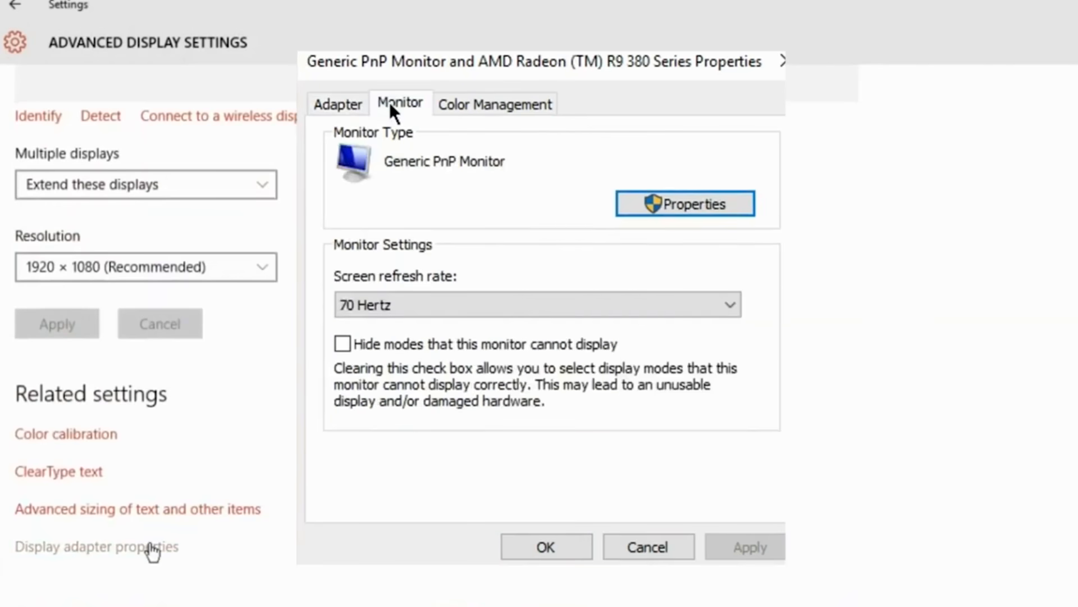
{"action": "mouse_move", "coordinate": [333, 274]}
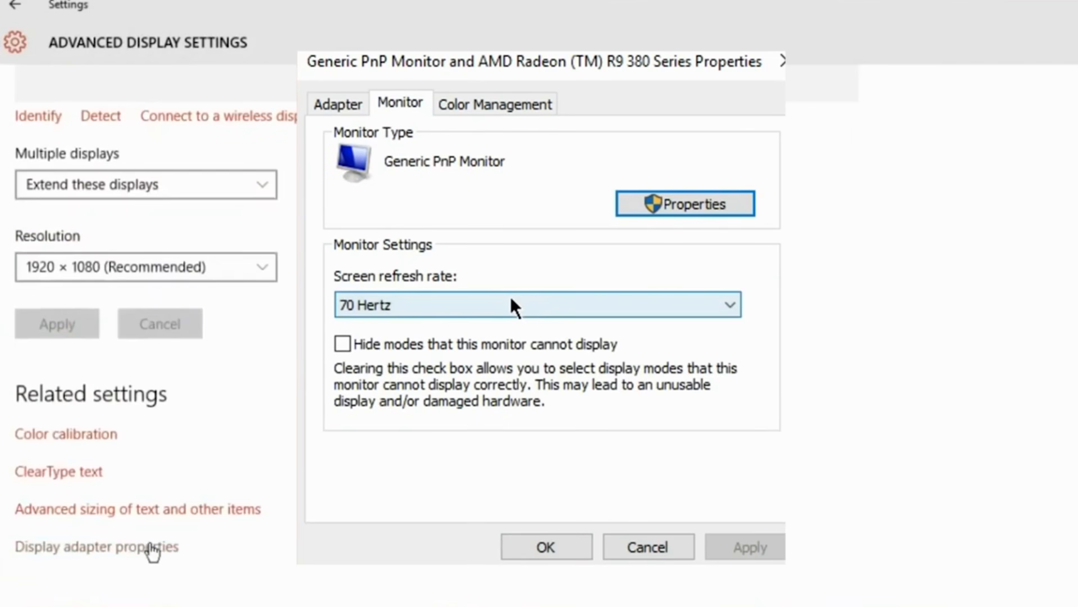
{"action": "left_click", "coordinate": [538, 304]}
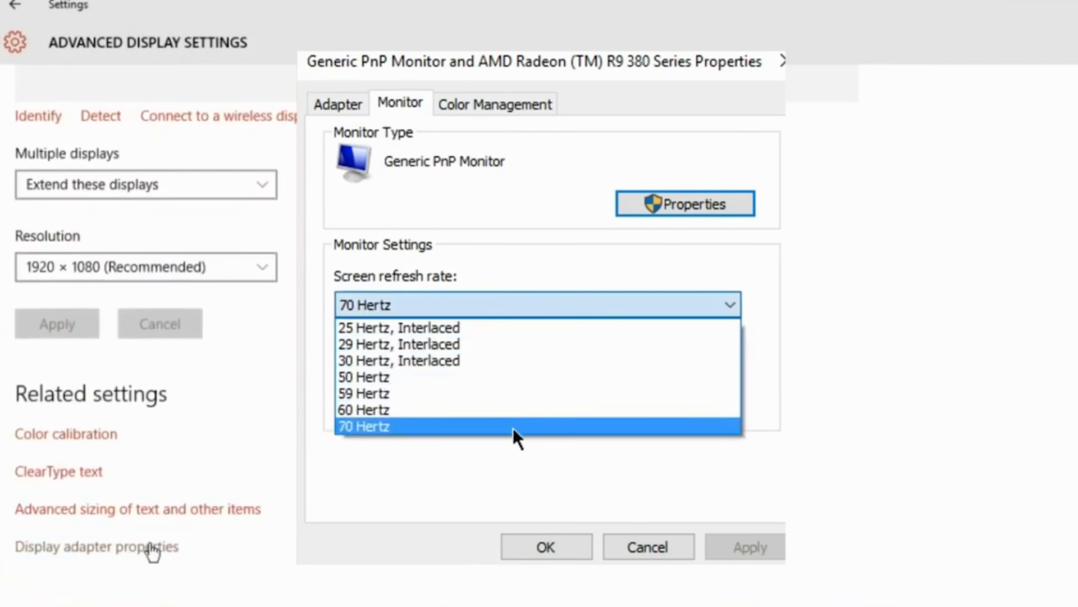
{"action": "mouse_move", "coordinate": [519, 487]}
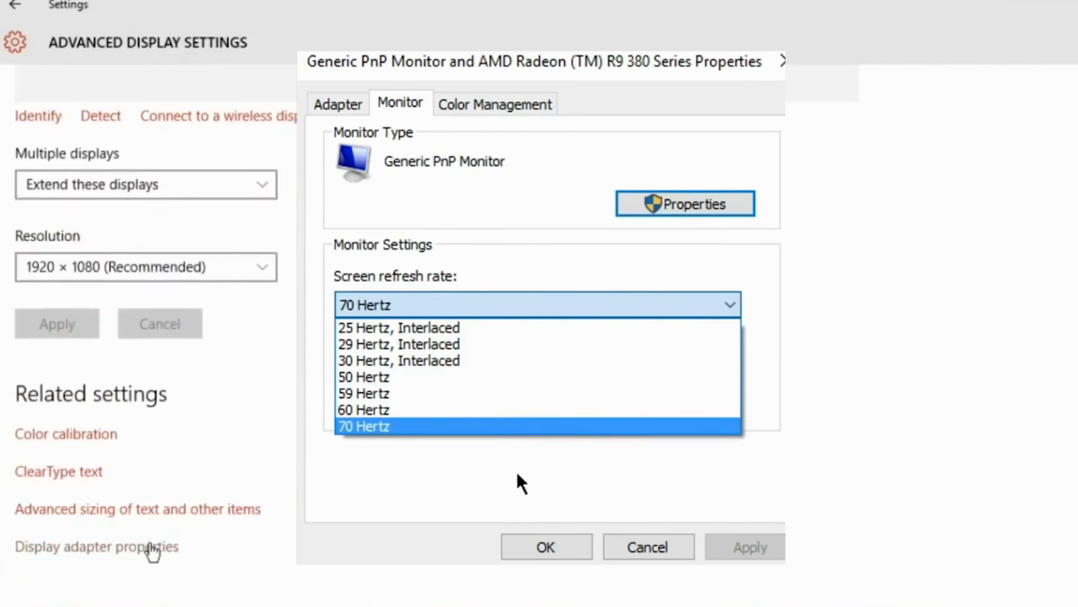
{"action": "mouse_move", "coordinate": [461, 453]}
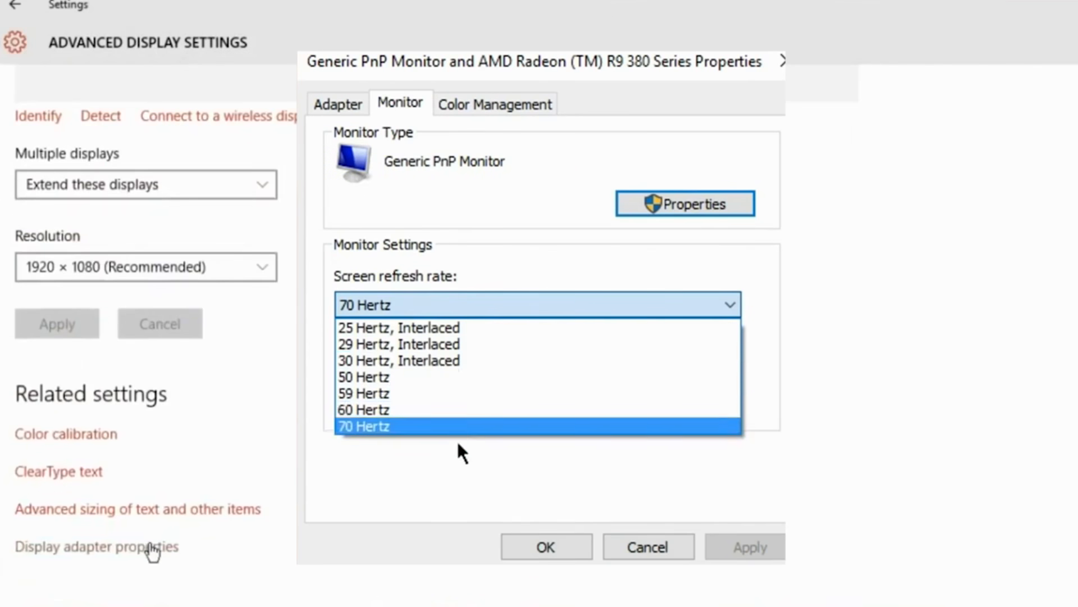
{"action": "mouse_move", "coordinate": [466, 479]}
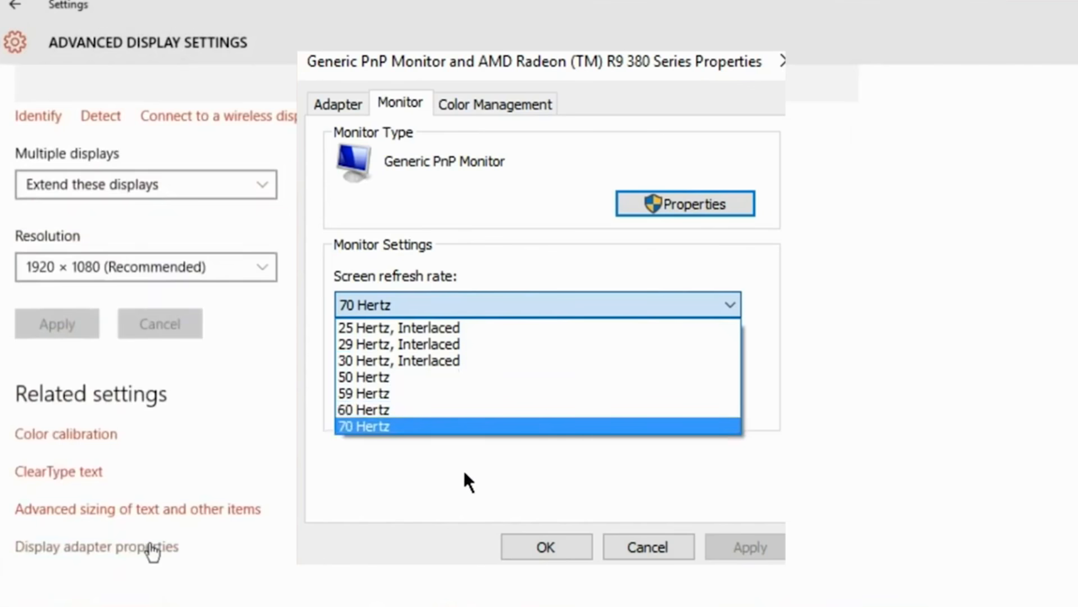
{"action": "mouse_move", "coordinate": [378, 446]}
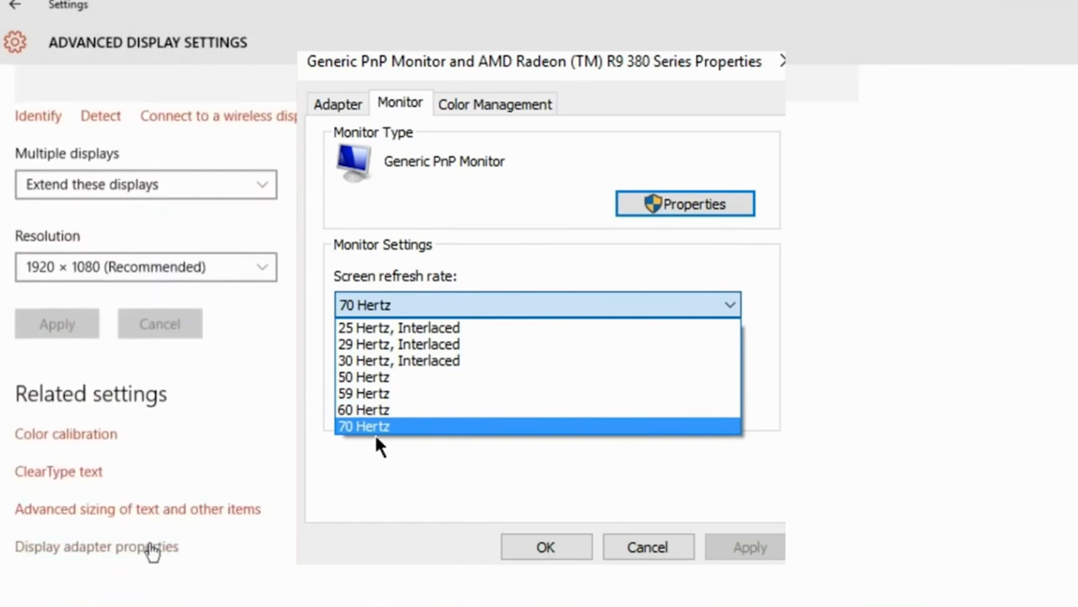
{"action": "left_click", "coordinate": [363, 426]}
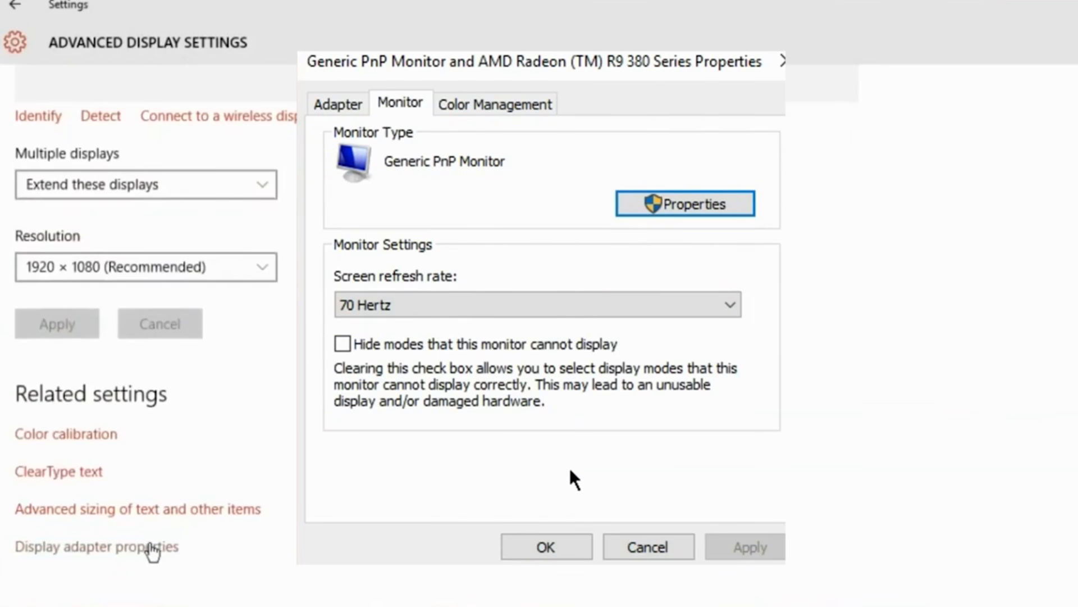
{"action": "mouse_move", "coordinate": [632, 289]}
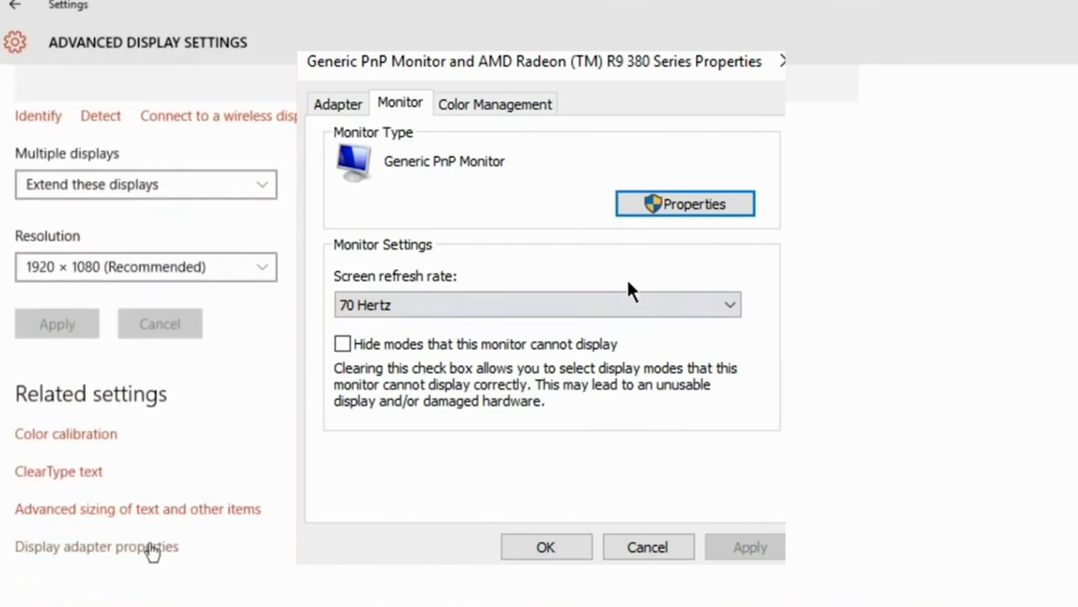
{"action": "mouse_move", "coordinate": [593, 353]}
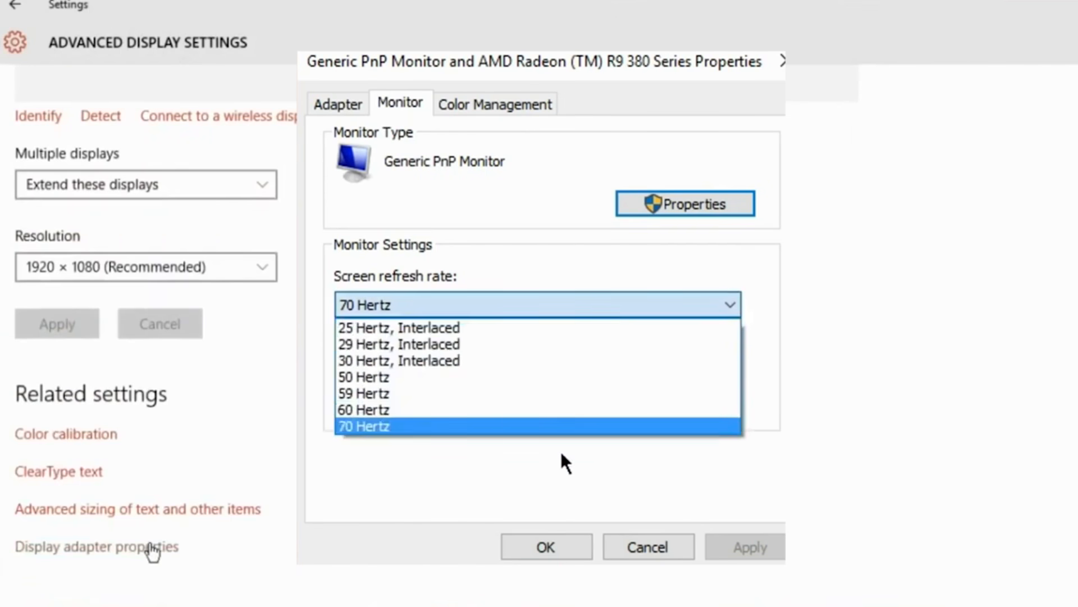
{"action": "left_click", "coordinate": [538, 427]}
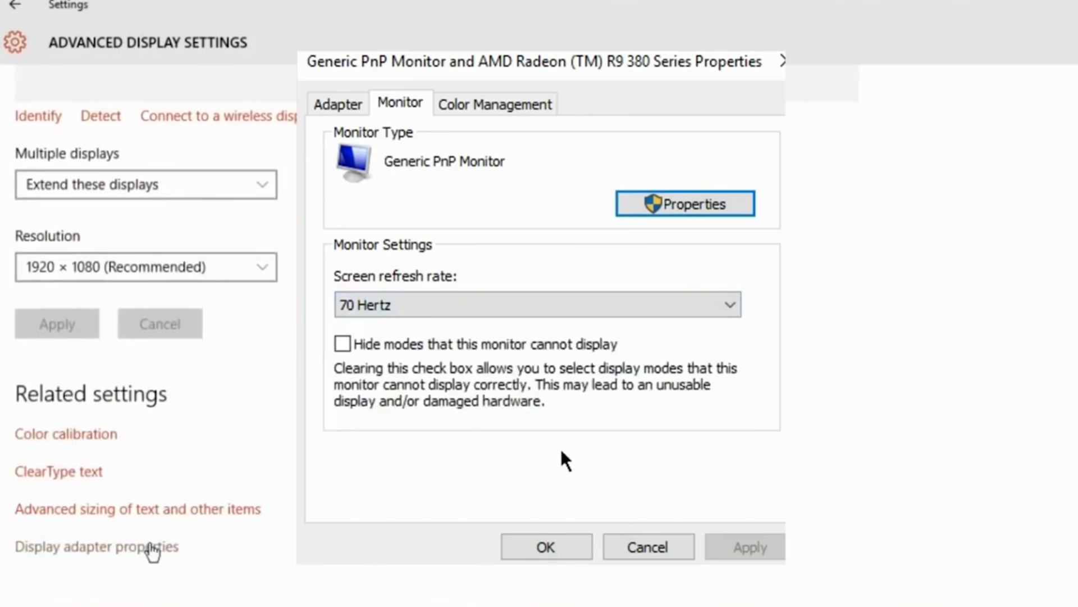
{"action": "mouse_move", "coordinate": [580, 532]}
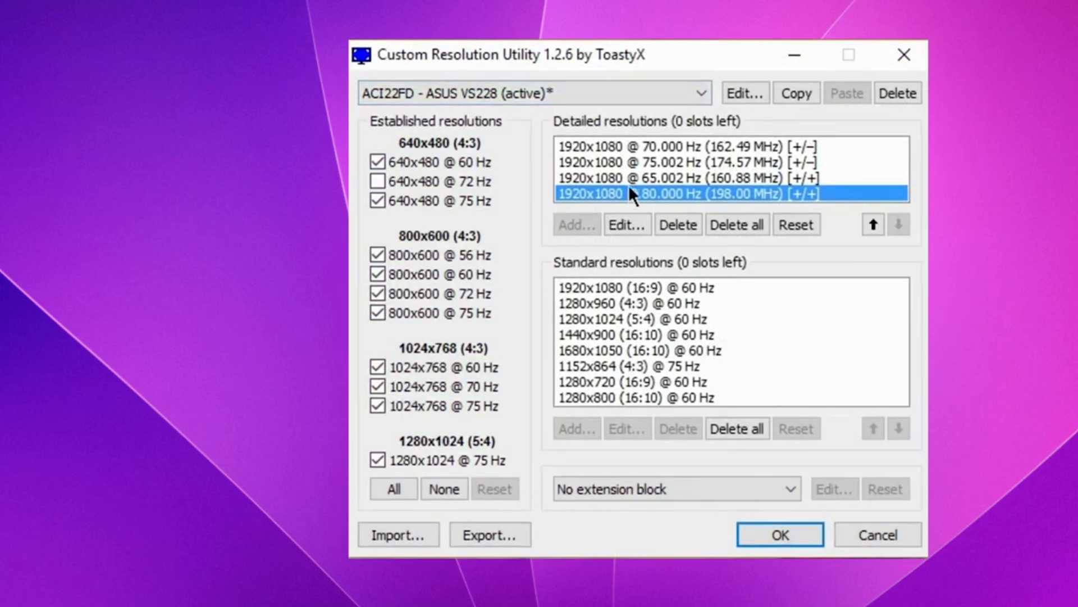
{"action": "mouse_move", "coordinate": [639, 179]}
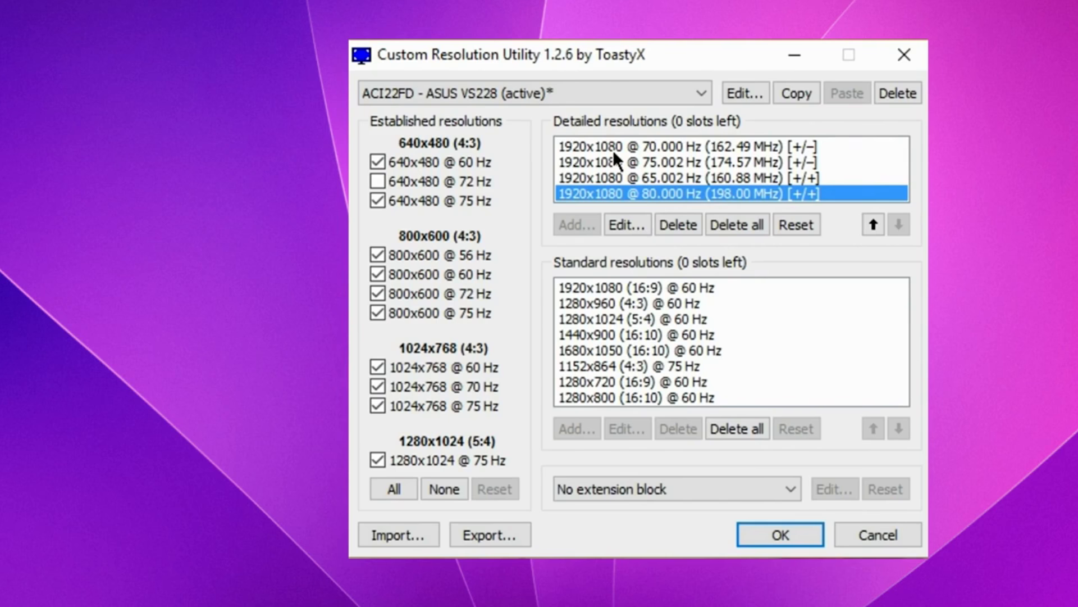
- Delete the extra 1920x1080 detailed resolutions and select the remaining 70 Hz entry
{"action": "left_click", "coordinate": [676, 225]}
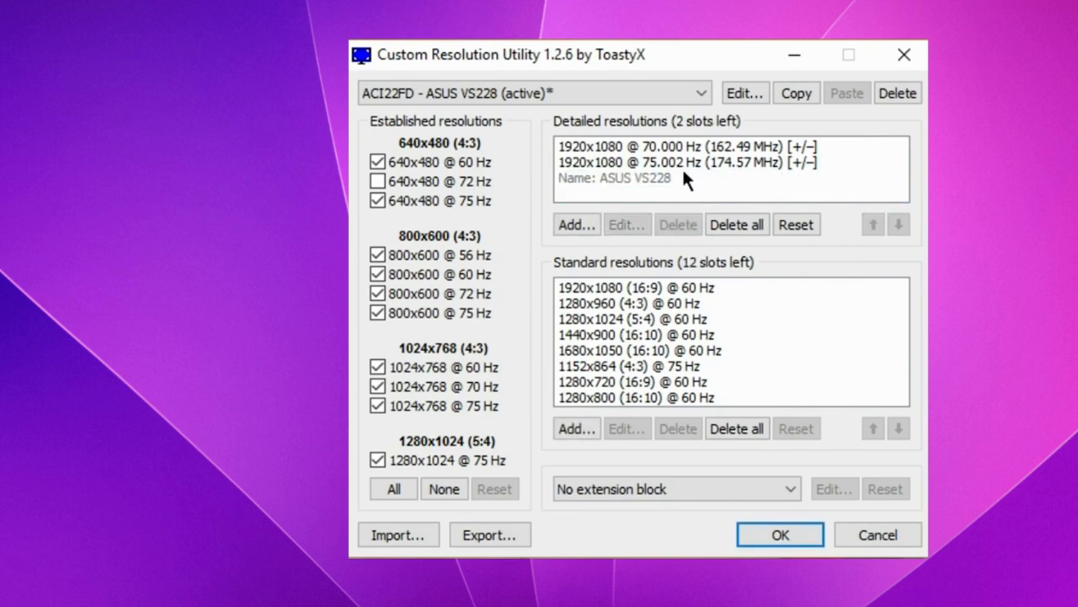
{"action": "left_click", "coordinate": [676, 224]}
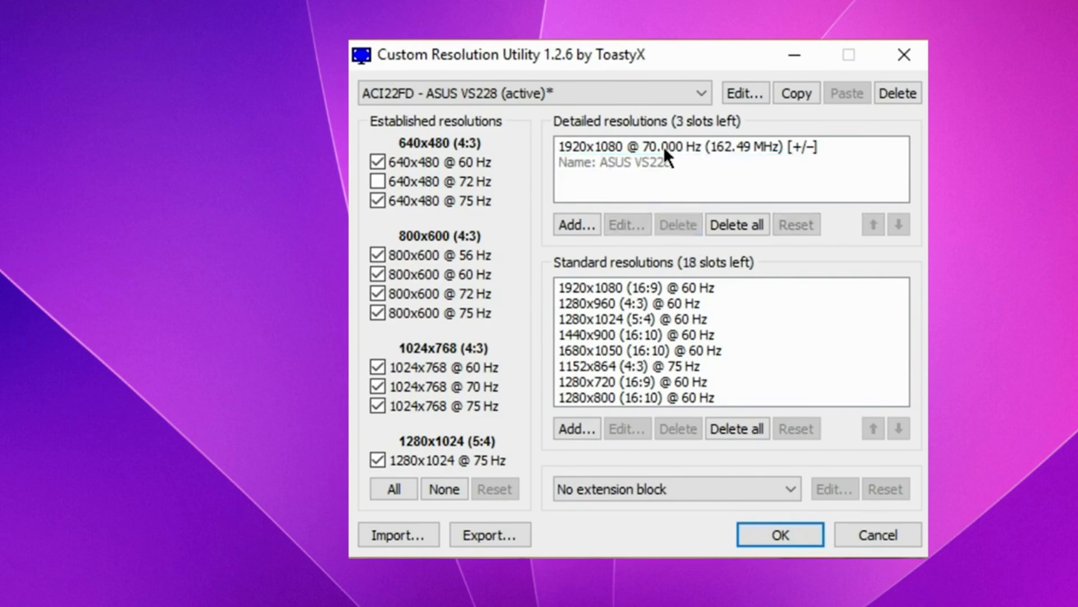
{"action": "mouse_move", "coordinate": [623, 194]}
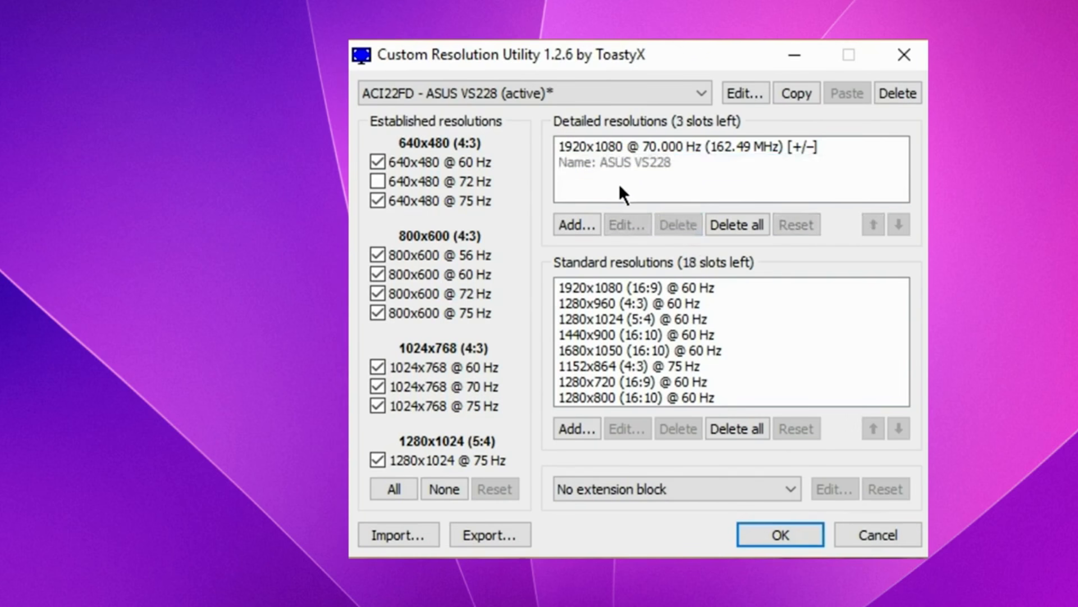
{"action": "left_click", "coordinate": [684, 146]}
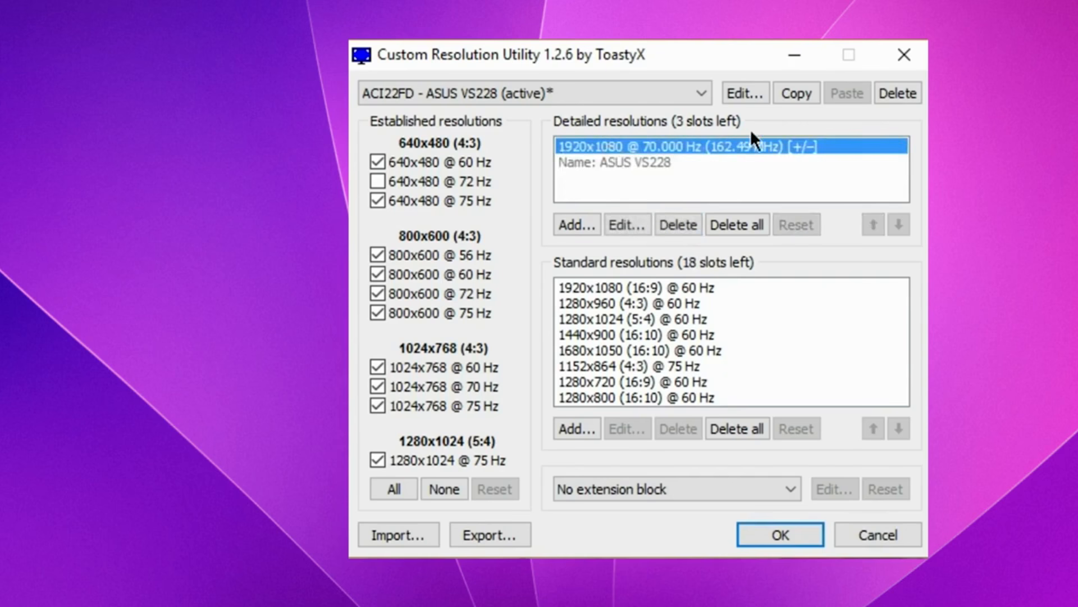
{"action": "mouse_move", "coordinate": [703, 111]}
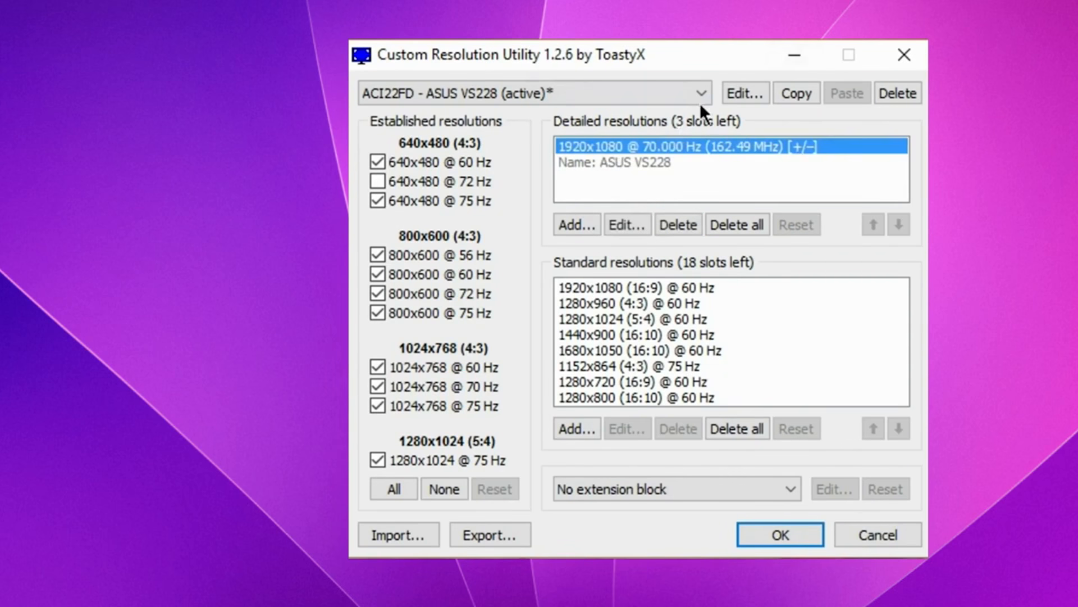